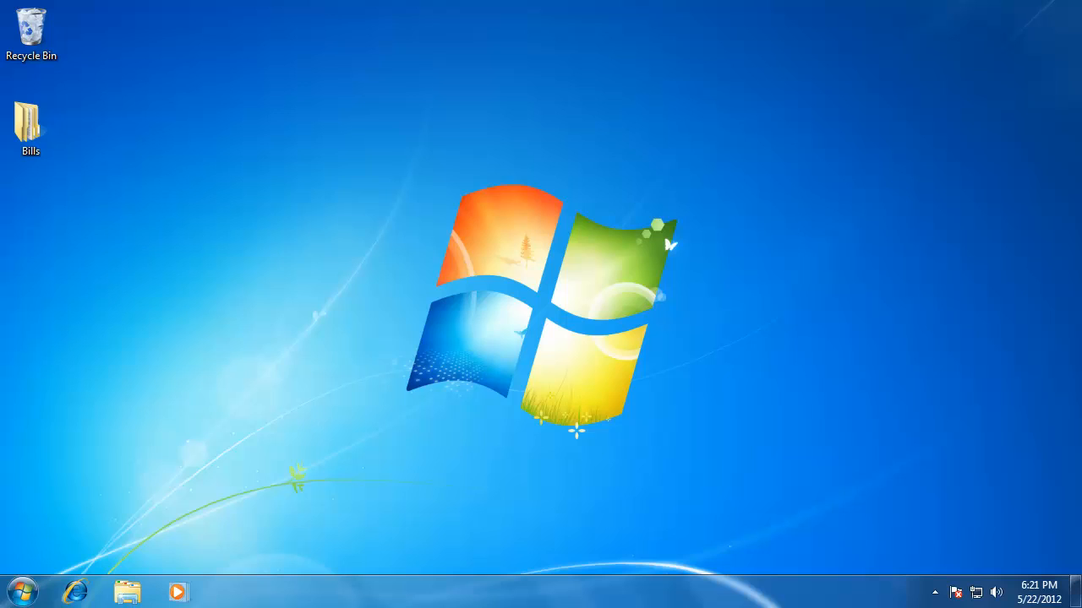
{"action": "mouse_move", "coordinate": [146, 284]}
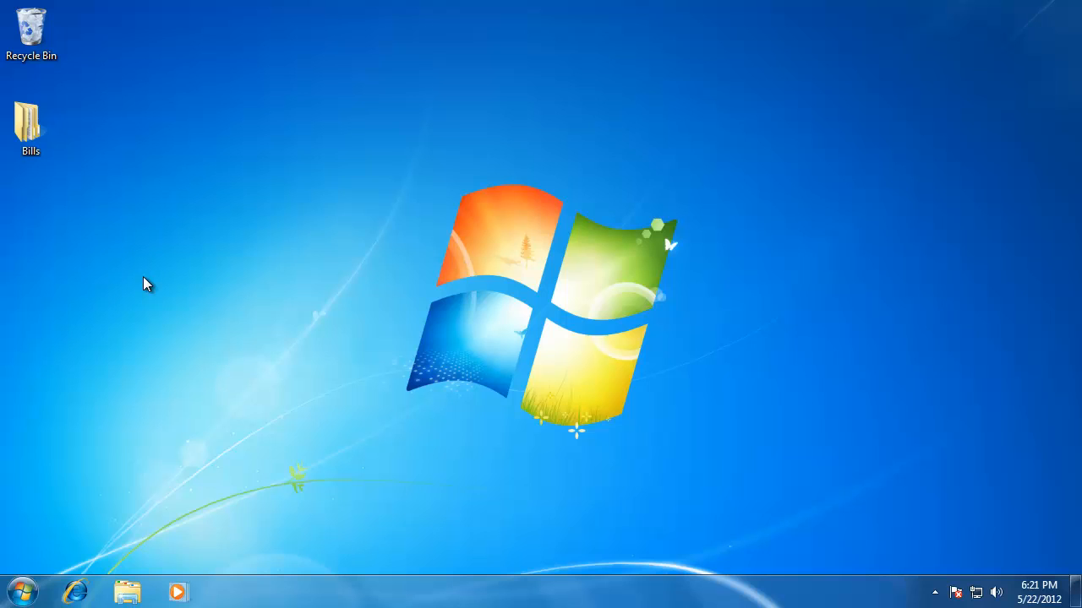
- Open the Bills desktop folder in Windows Explorer
{"action": "left_click", "coordinate": [31, 125]}
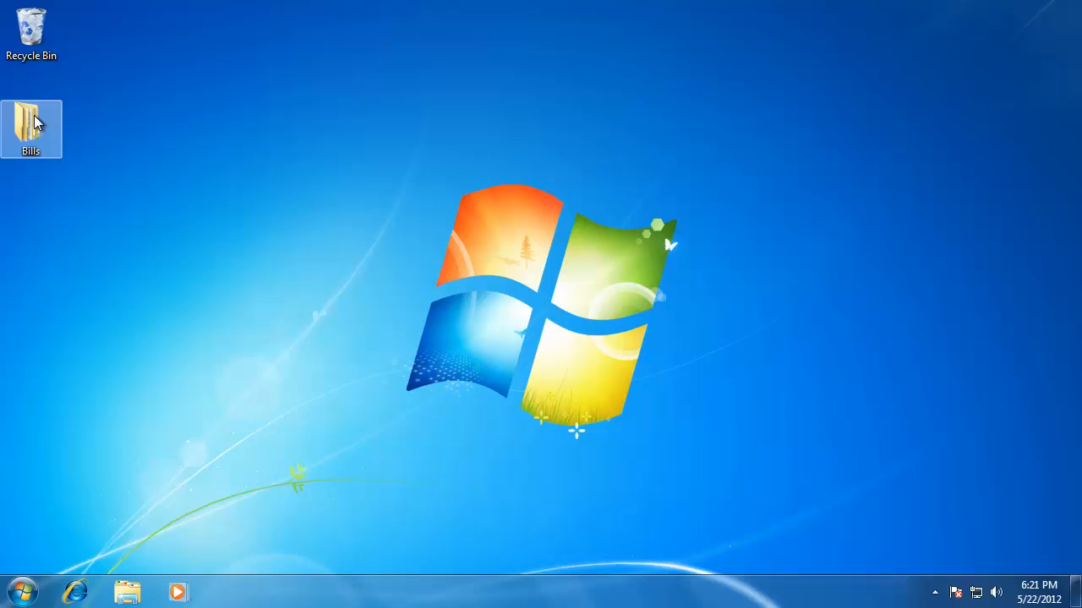
{"action": "double_click", "coordinate": [31, 128]}
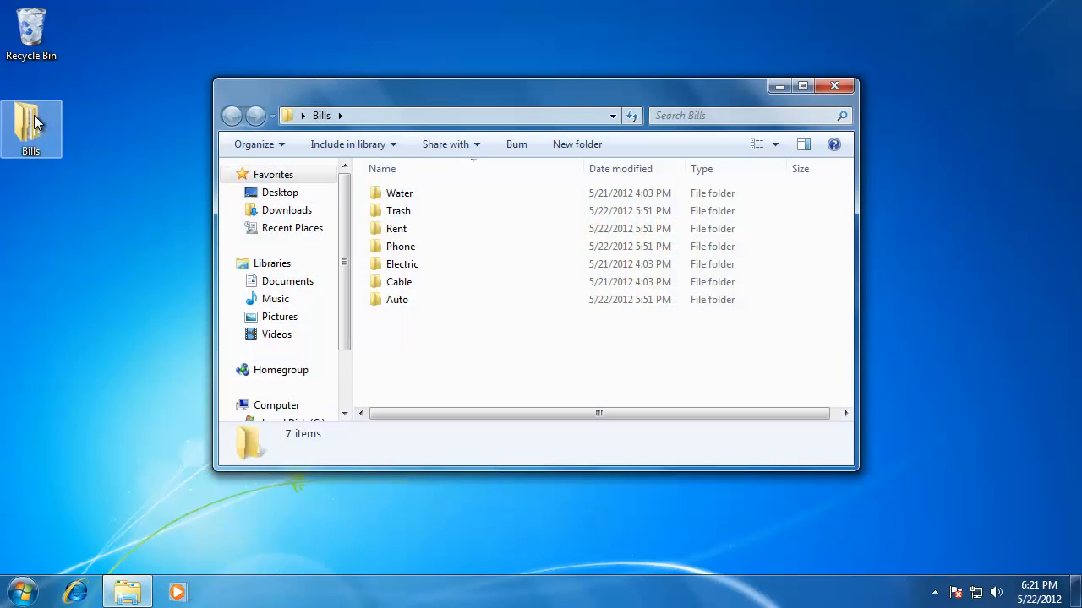
{"action": "mouse_move", "coordinate": [108, 235]}
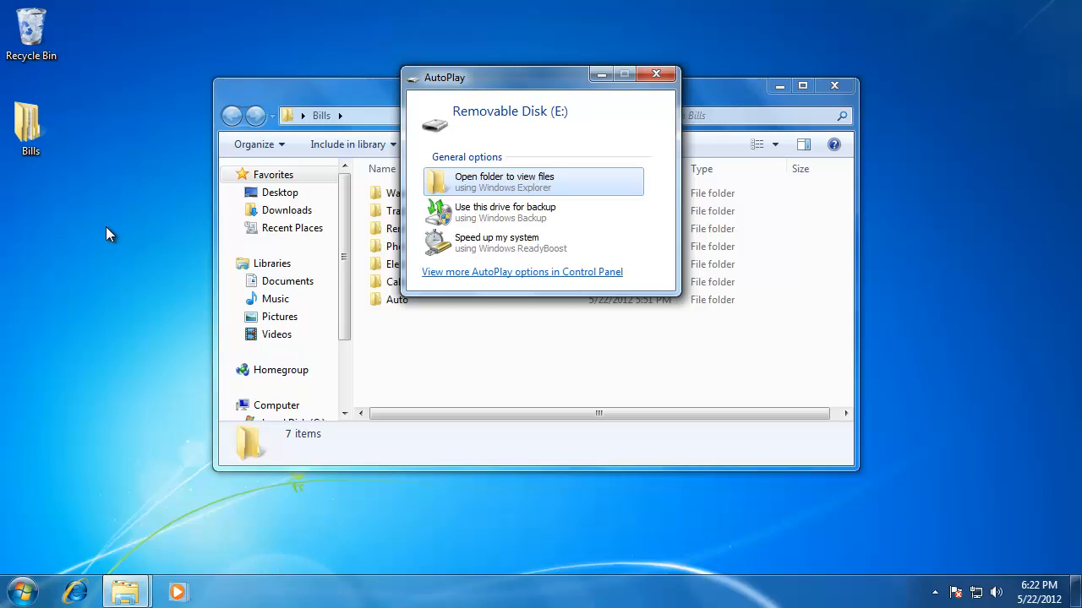
{"action": "mouse_move", "coordinate": [632, 253]}
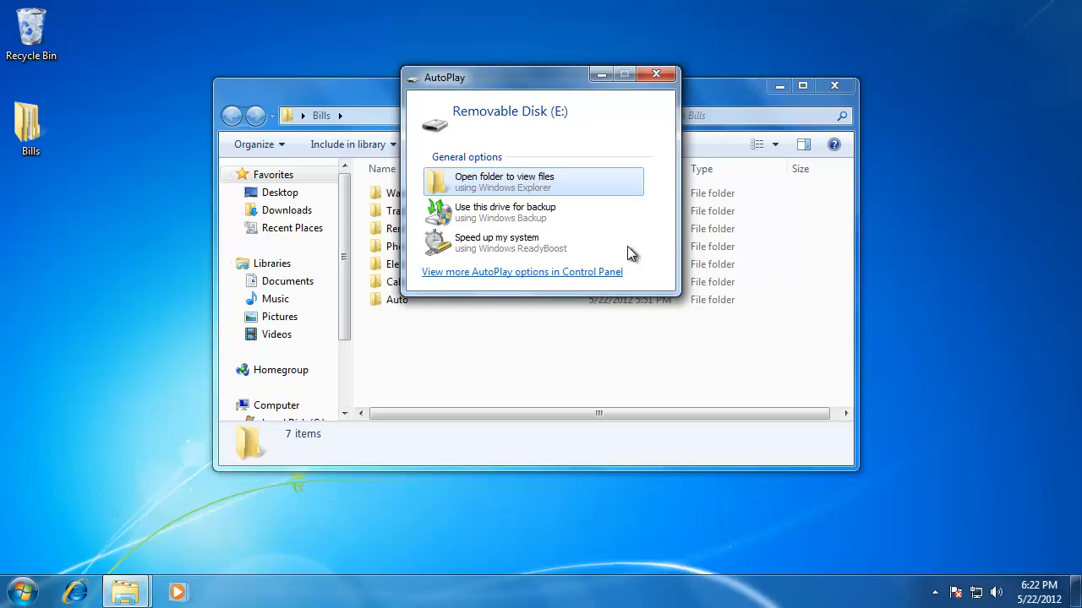
{"action": "mouse_move", "coordinate": [649, 245]}
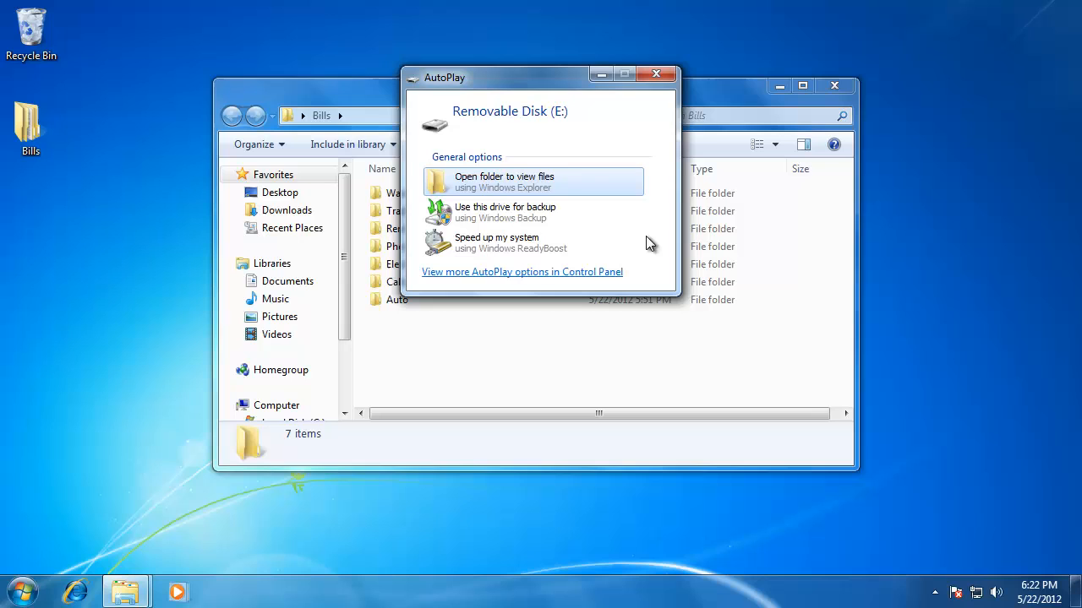
{"action": "mouse_move", "coordinate": [532, 182]}
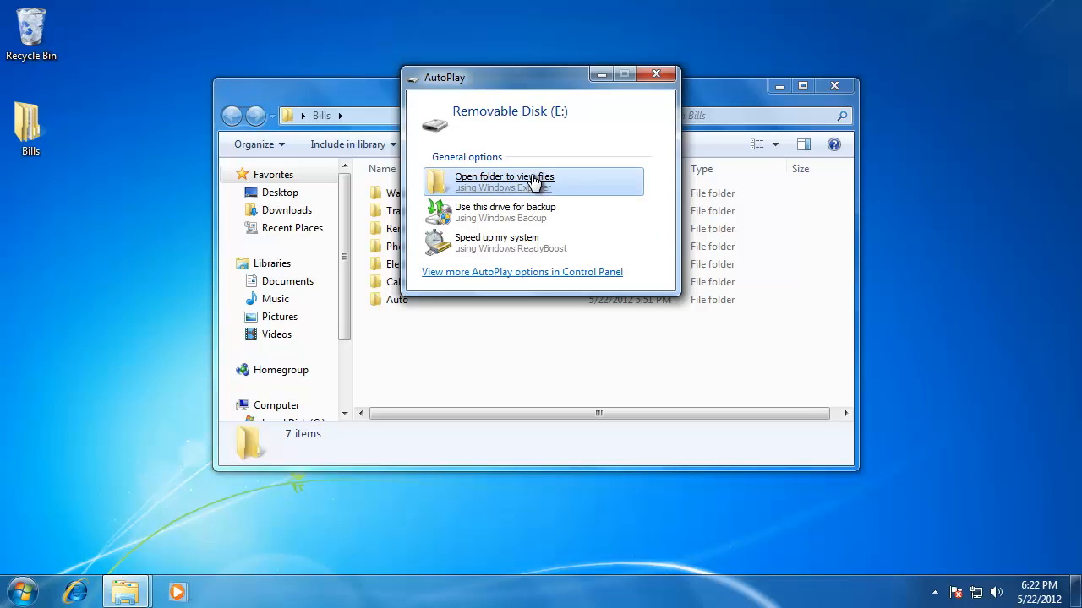
- Choose 'Open folder to view files' for the inserted Removable Disk (E:)
{"action": "left_click", "coordinate": [504, 181]}
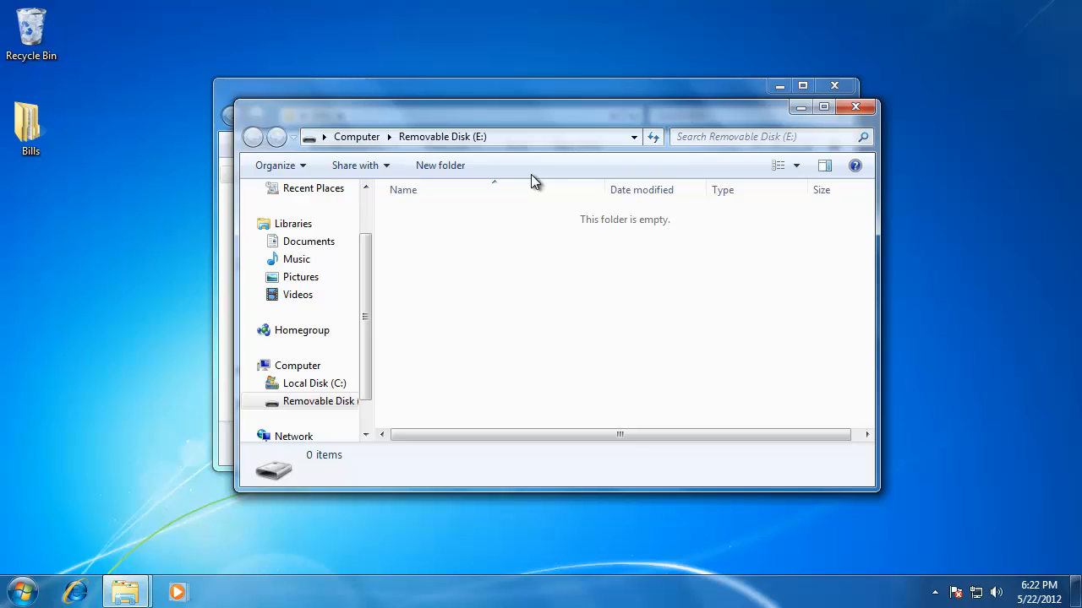
{"action": "mouse_move", "coordinate": [653, 172]}
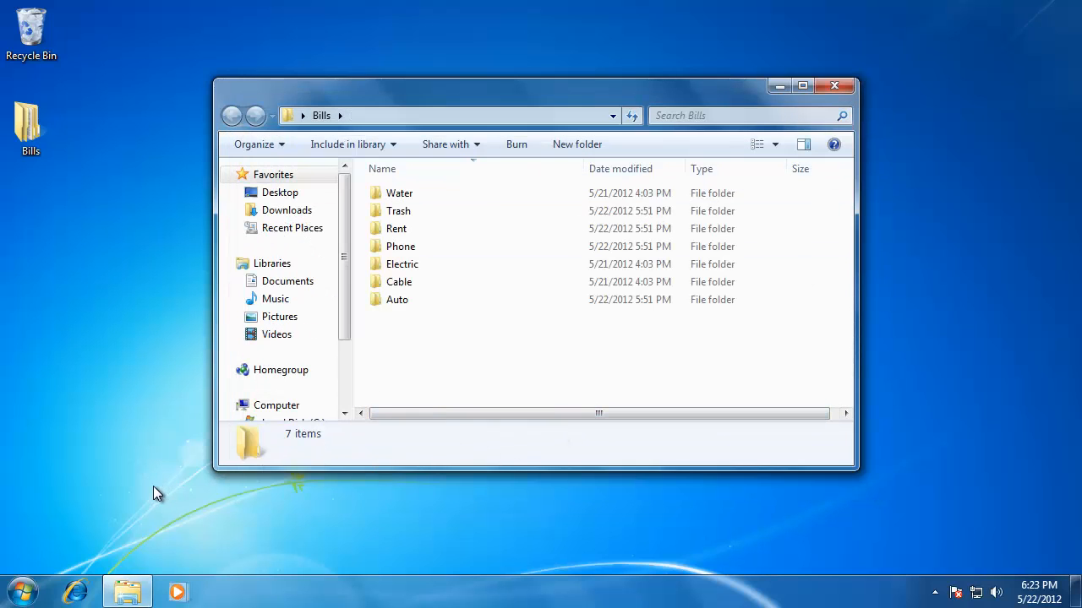
{"action": "mouse_move", "coordinate": [21, 579]}
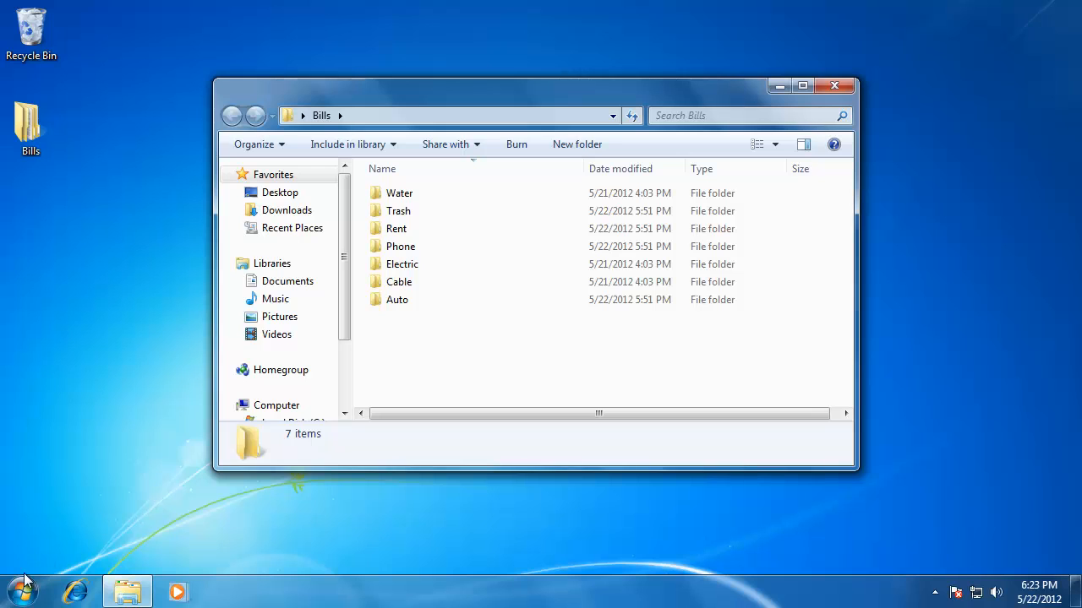
- Open Removable Disk (E:) from Computer via the Start menu
{"action": "left_click", "coordinate": [21, 590]}
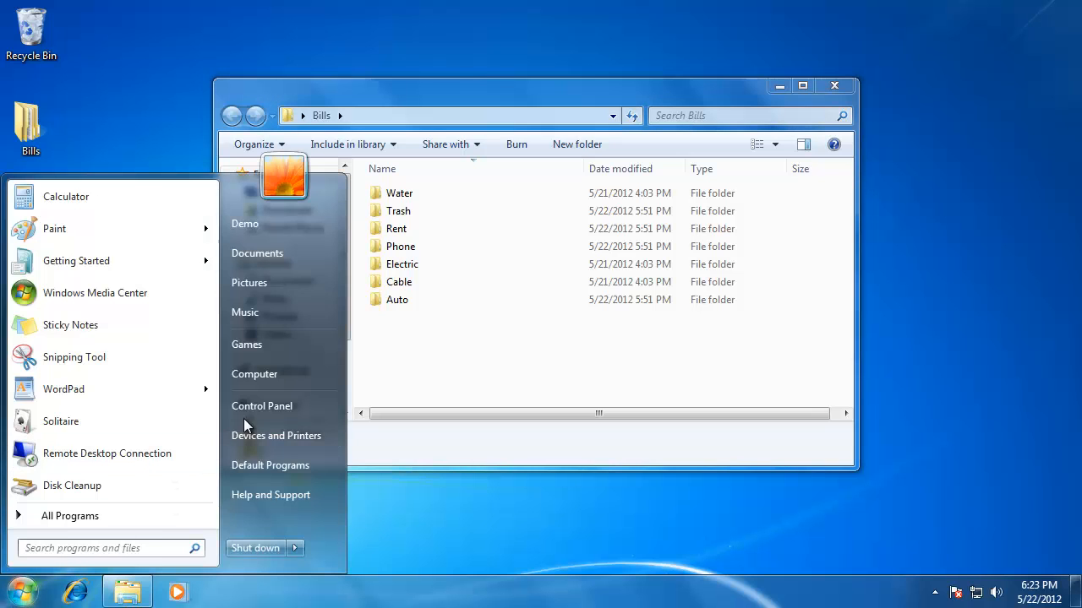
{"action": "left_click", "coordinate": [254, 373]}
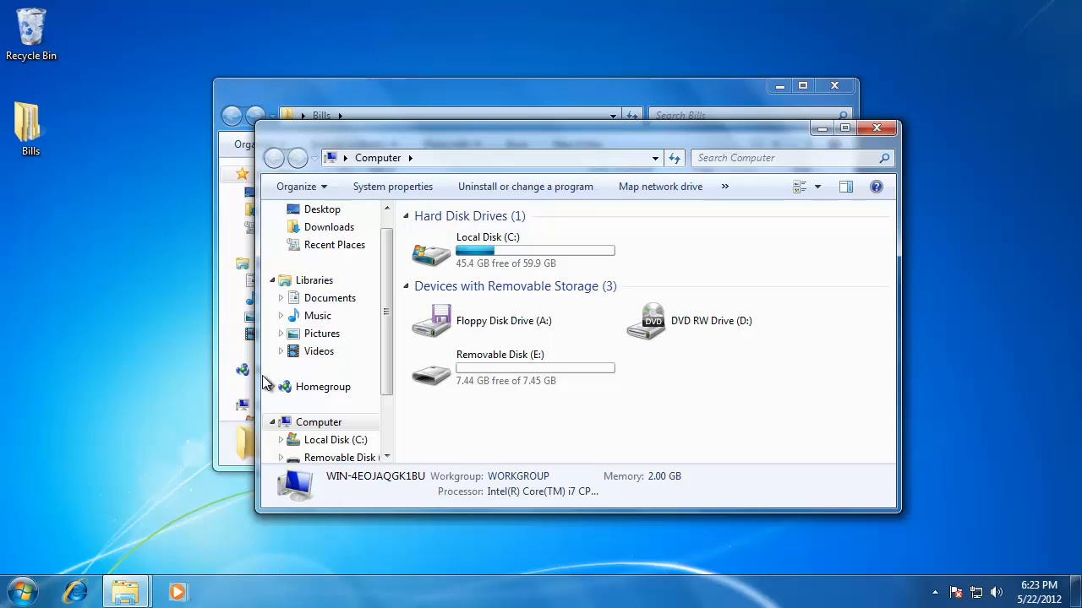
{"action": "mouse_move", "coordinate": [322, 386]}
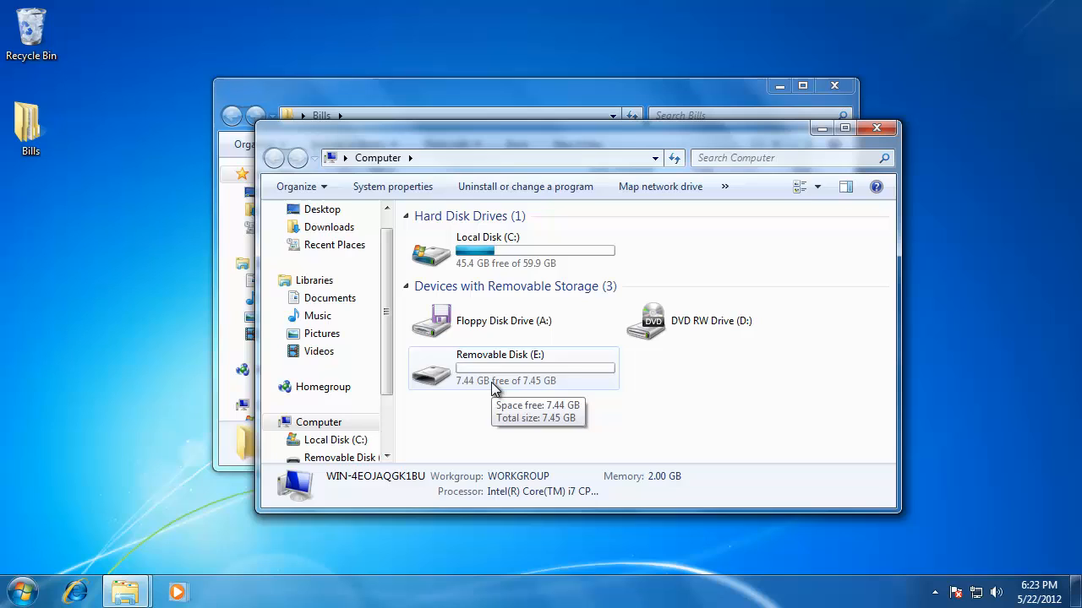
{"action": "double_click", "coordinate": [499, 368]}
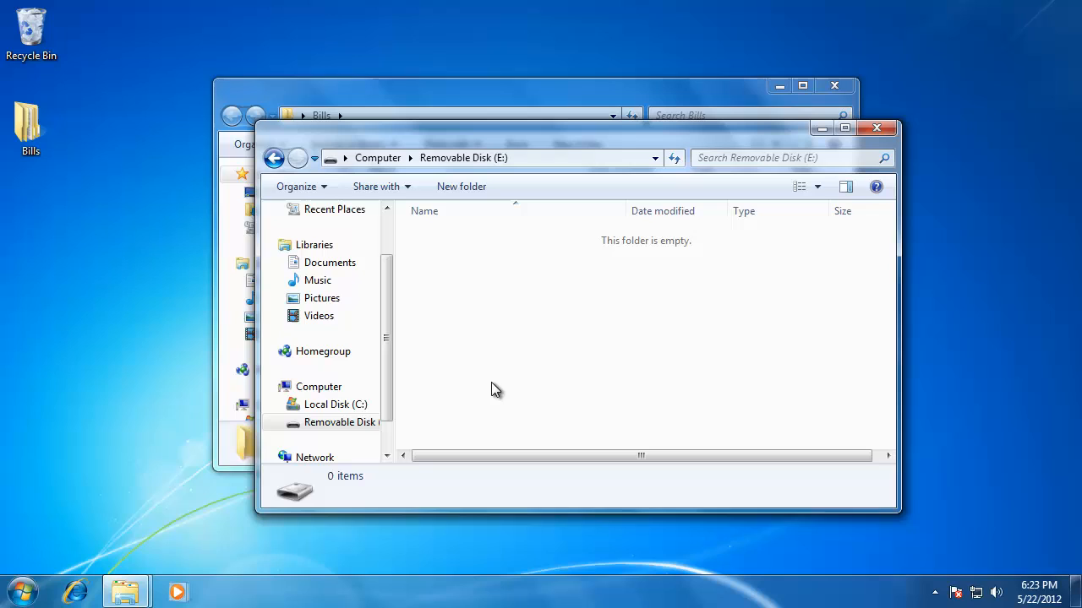
{"action": "mouse_move", "coordinate": [498, 377]}
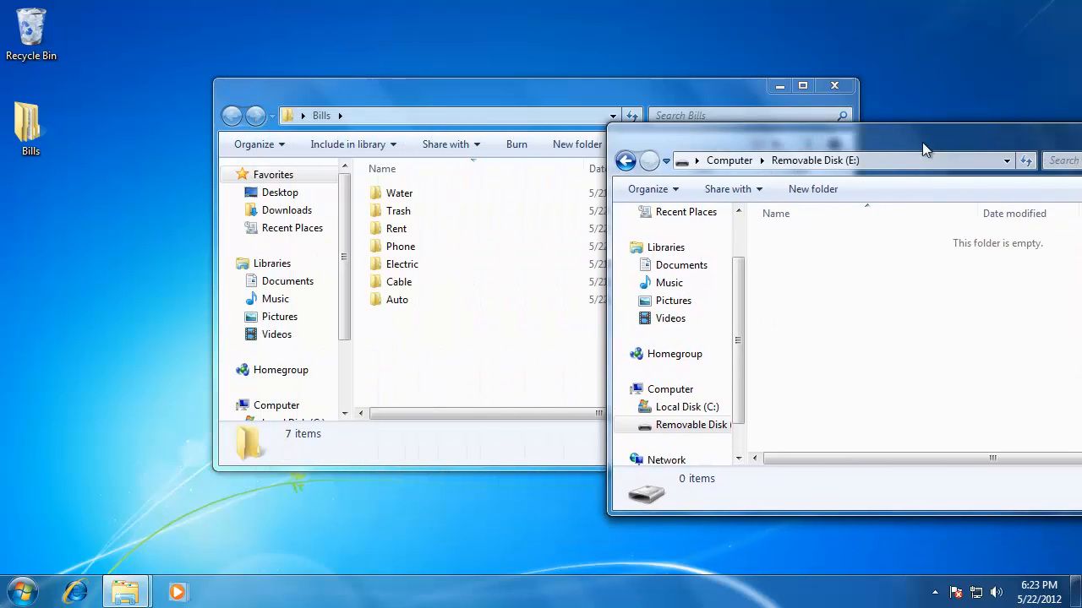
- Snap the Removable Disk (E:) window to the right half of the screen
{"action": "left_click_drag", "start_coordinate": [532, 85], "coordinate": [304, 95]}
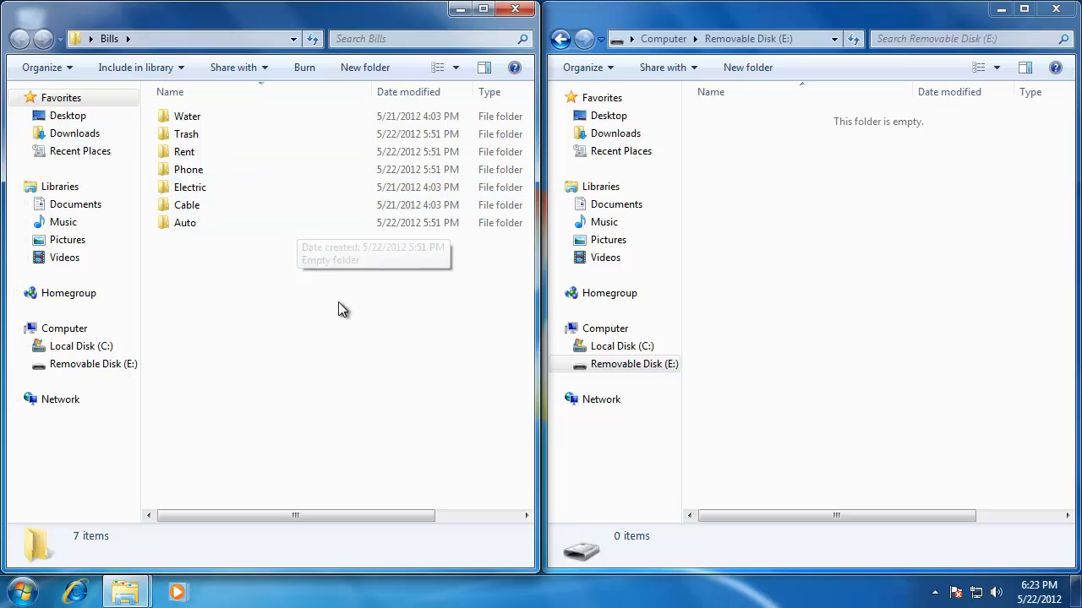
{"action": "mouse_move", "coordinate": [127, 97]}
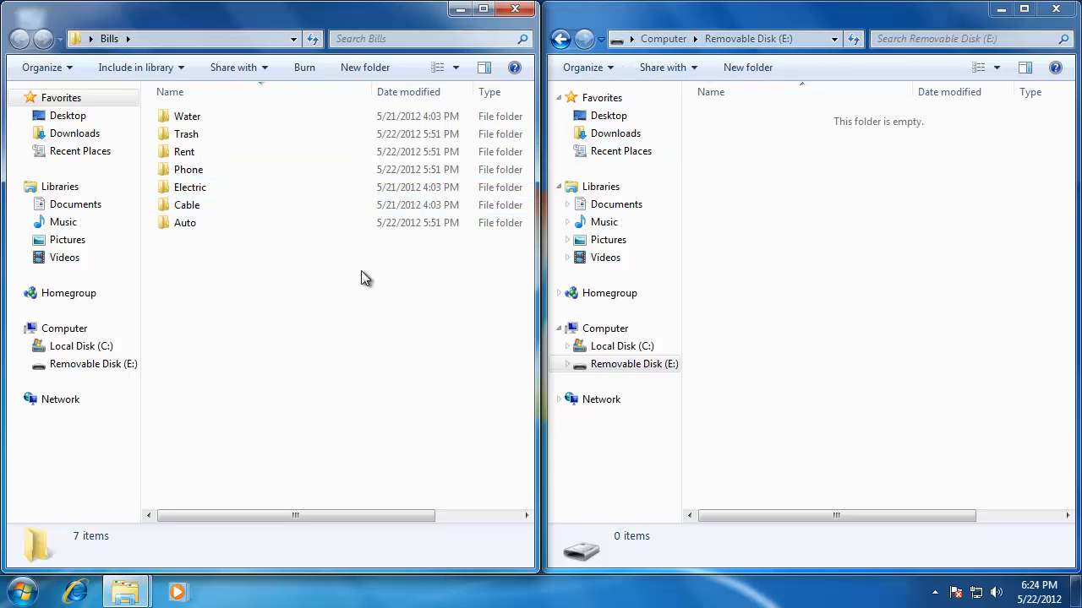
{"action": "mouse_move", "coordinate": [317, 293]}
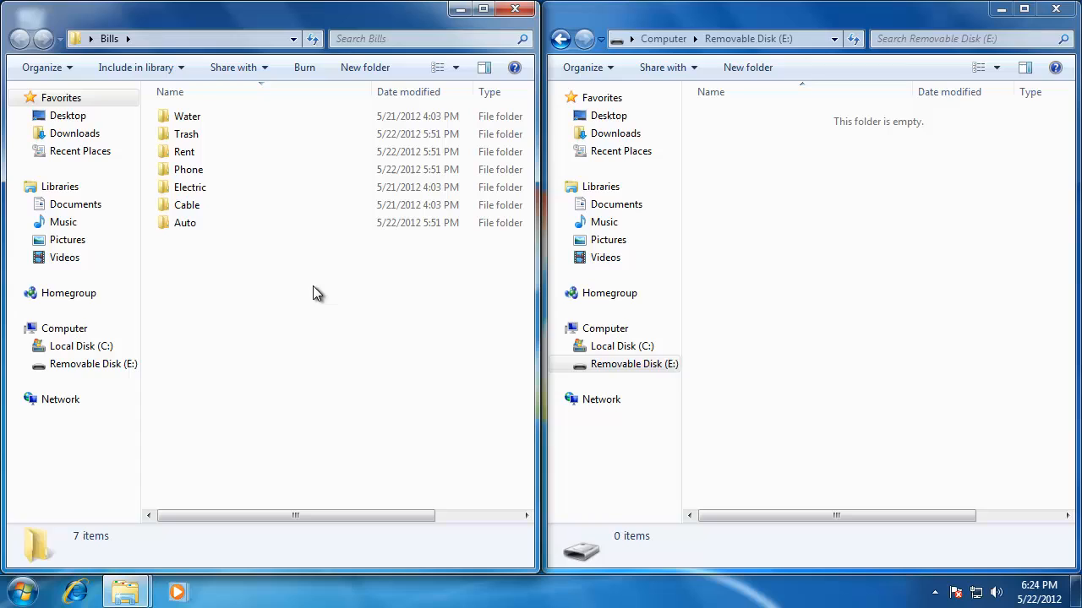
{"action": "mouse_move", "coordinate": [218, 235]}
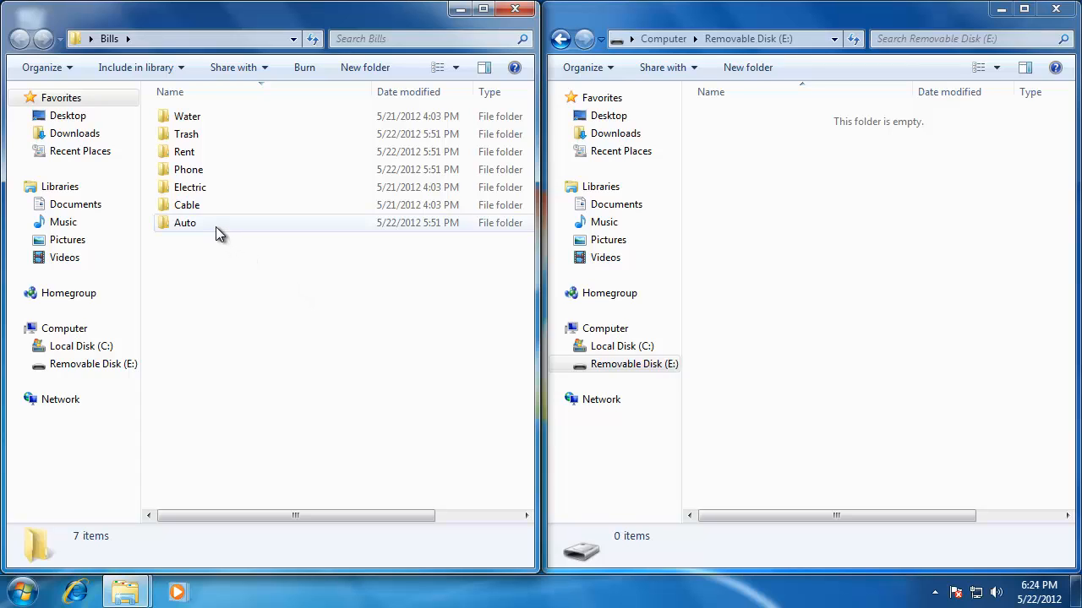
- Drag the Auto folder from Bills onto Removable Disk (E:) as a copy
{"action": "left_click", "coordinate": [184, 222]}
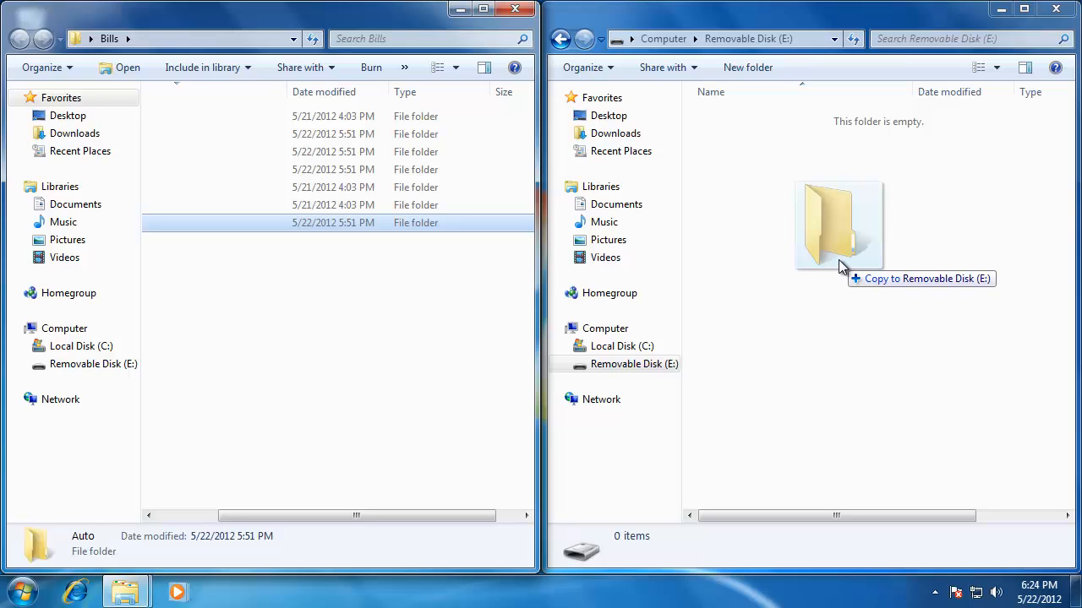
{"action": "key", "text": "shift"}
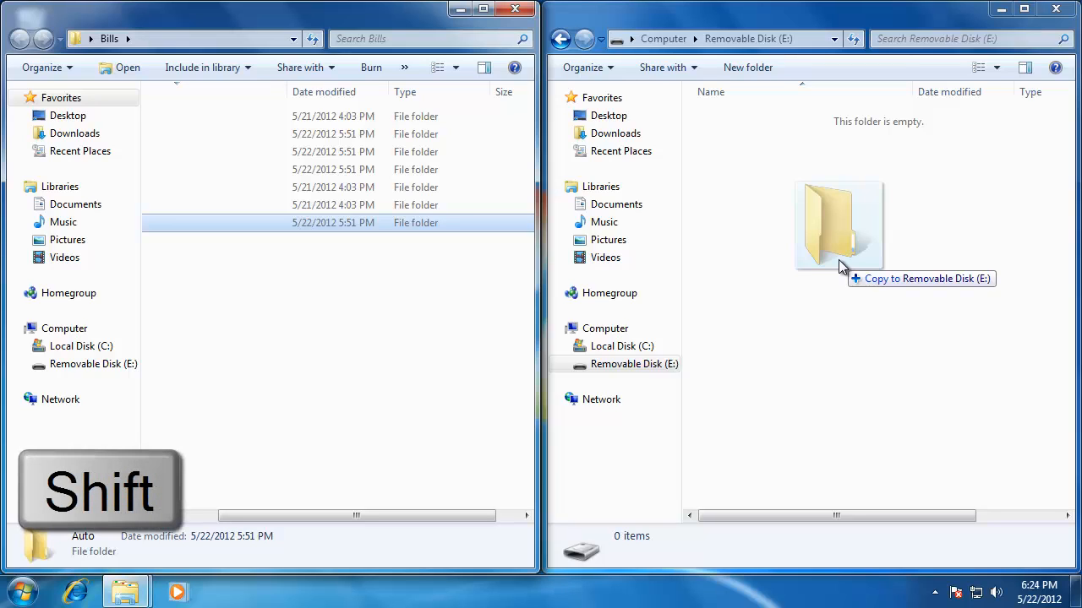
{"action": "key", "text": "shift"}
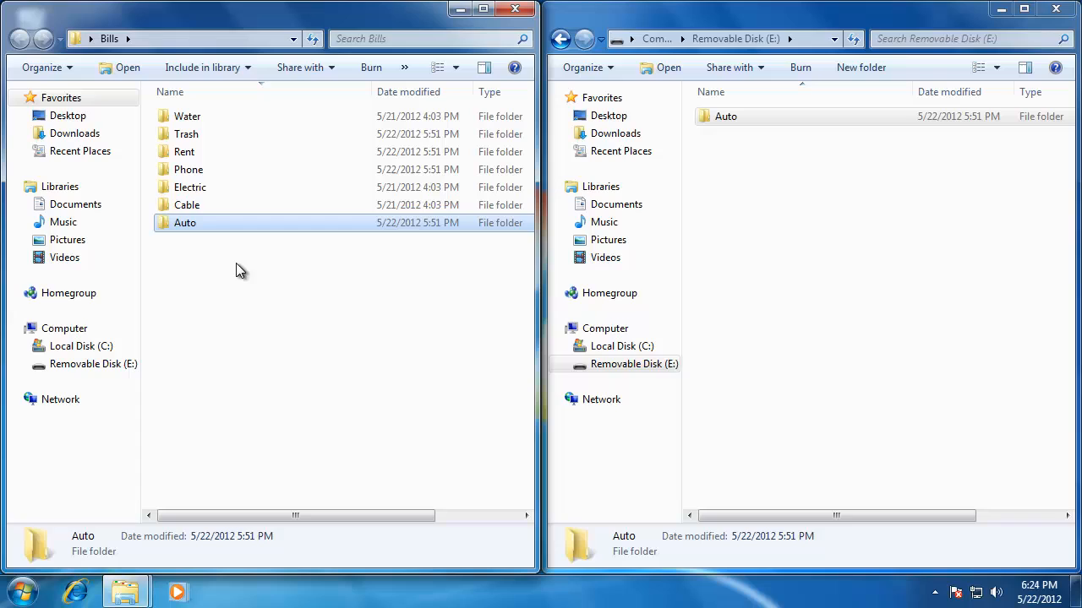
{"action": "mouse_move", "coordinate": [262, 275]}
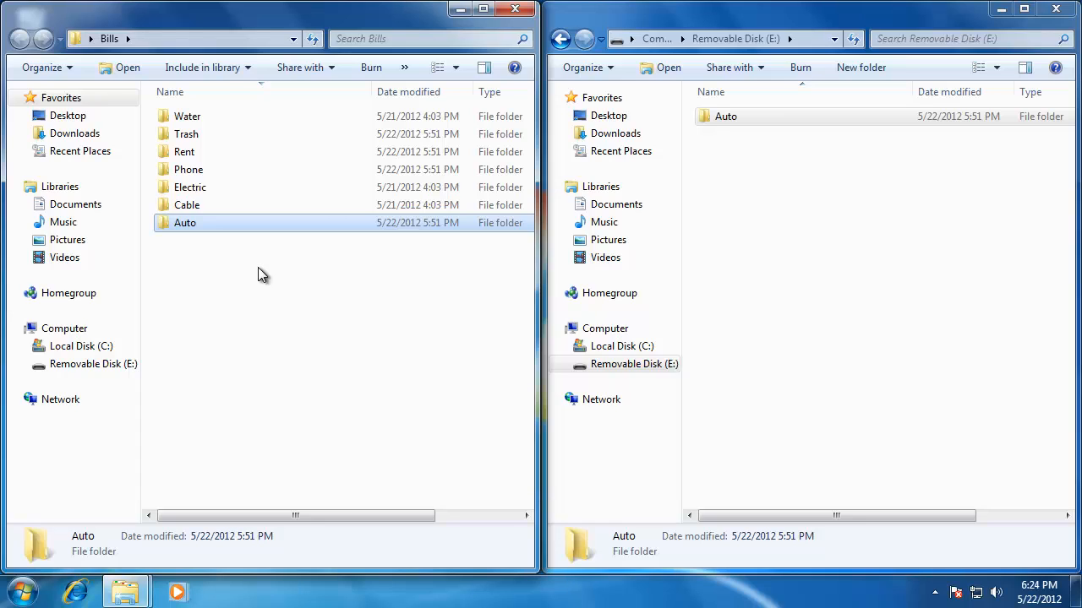
{"action": "mouse_move", "coordinate": [270, 279]}
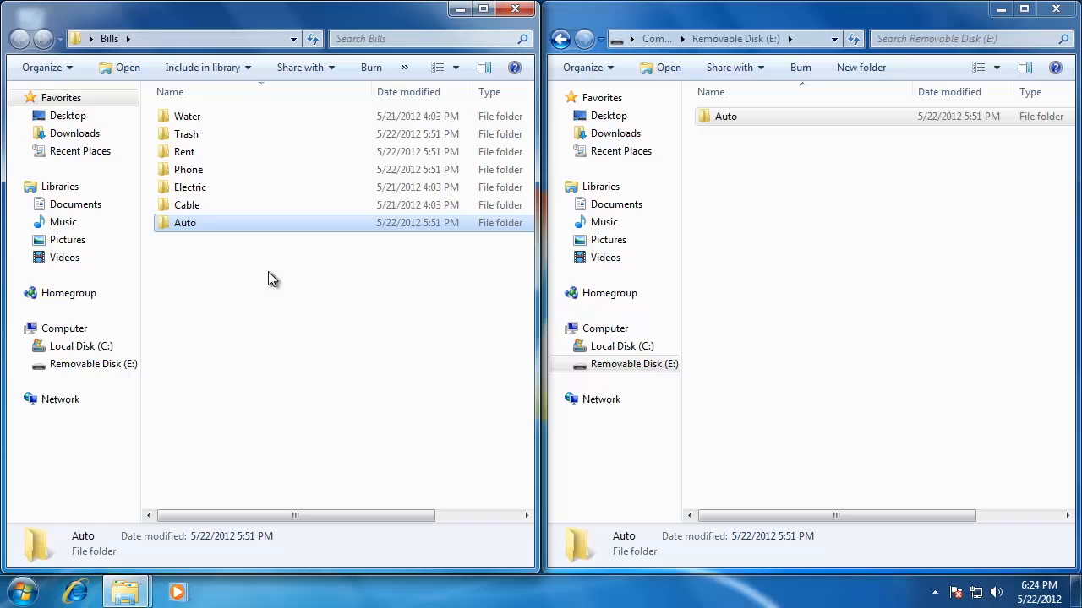
{"action": "left_click_drag", "start_coordinate": [270, 279], "coordinate": [215, 182]}
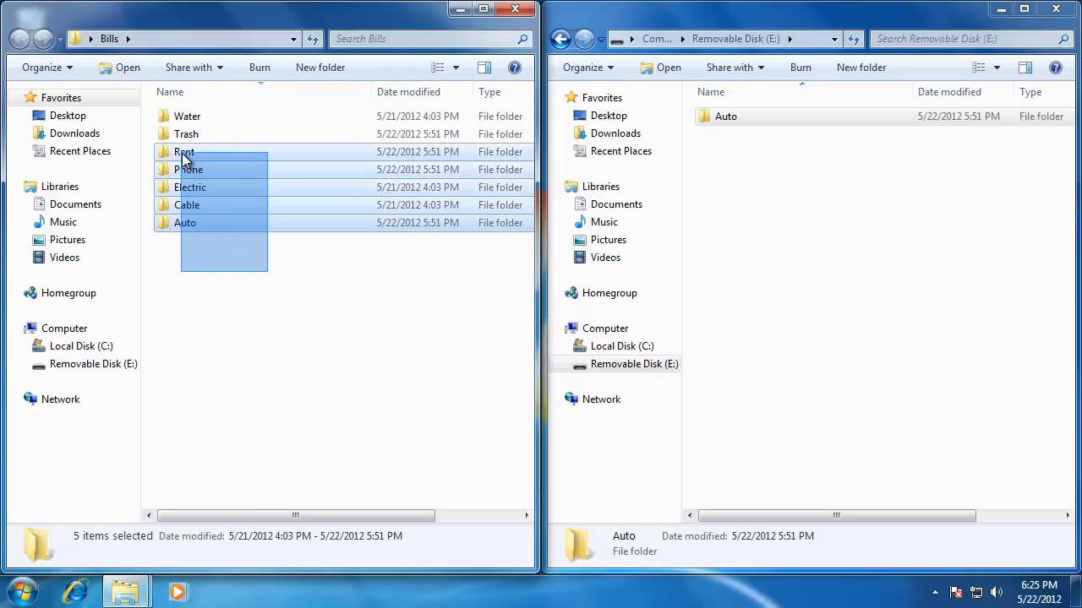
{"action": "left_click", "coordinate": [186, 134]}
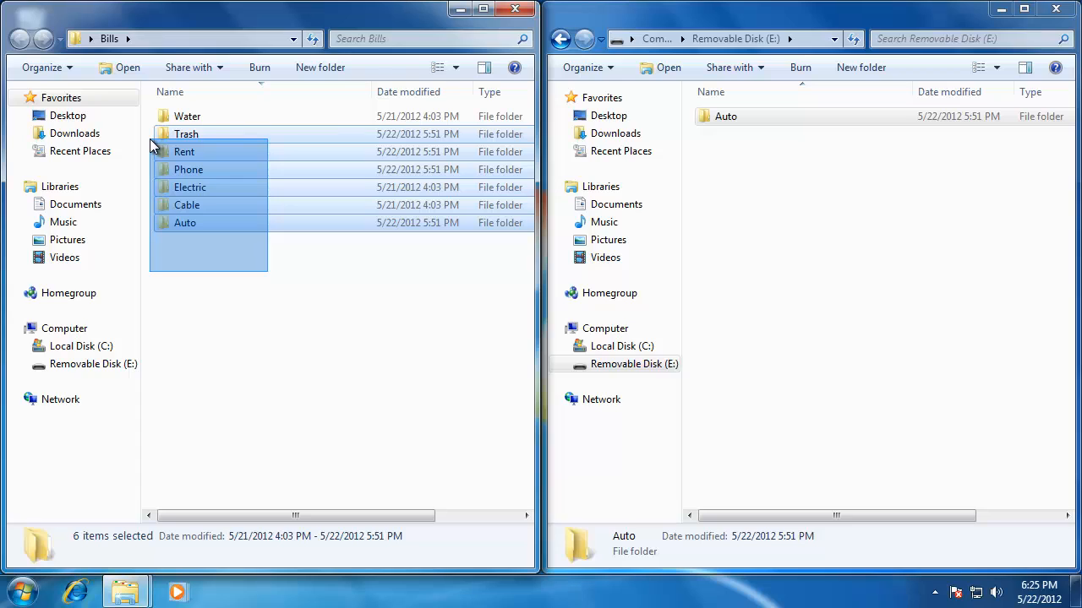
{"action": "left_click", "coordinate": [185, 133]}
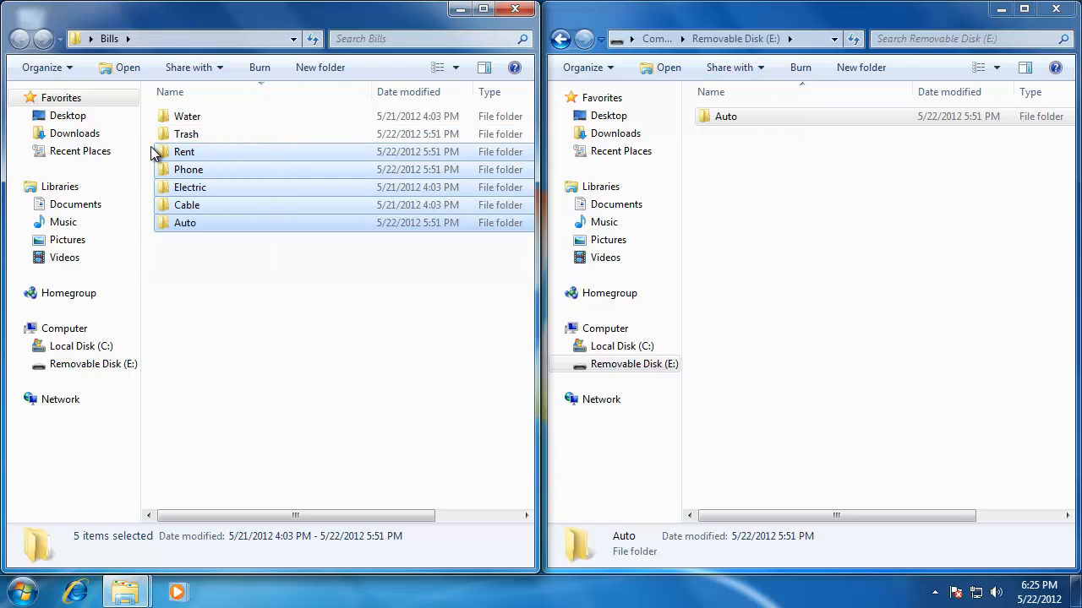
{"action": "mouse_move", "coordinate": [190, 247]}
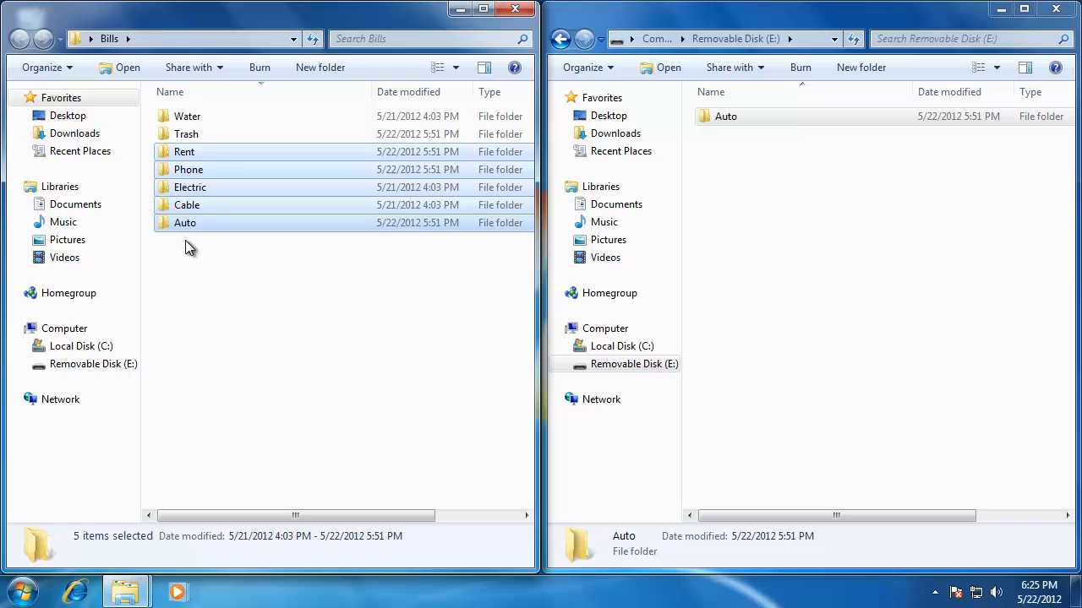
{"action": "left_click", "coordinate": [216, 277]}
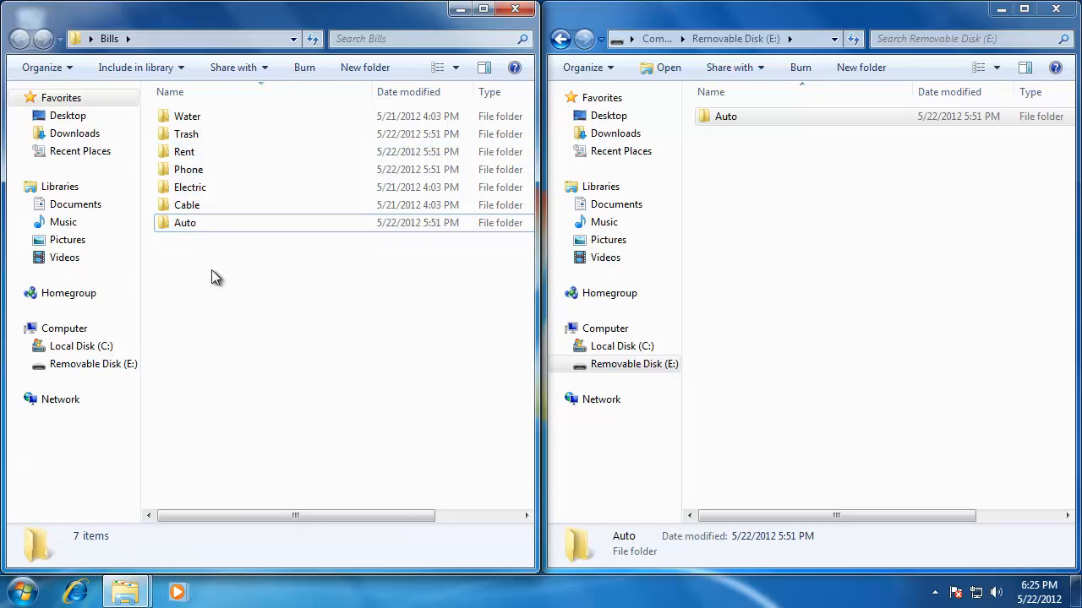
- Ctrl-select the Electric, Auto and Cable folders in Bills
{"action": "key", "text": "ctrl"}
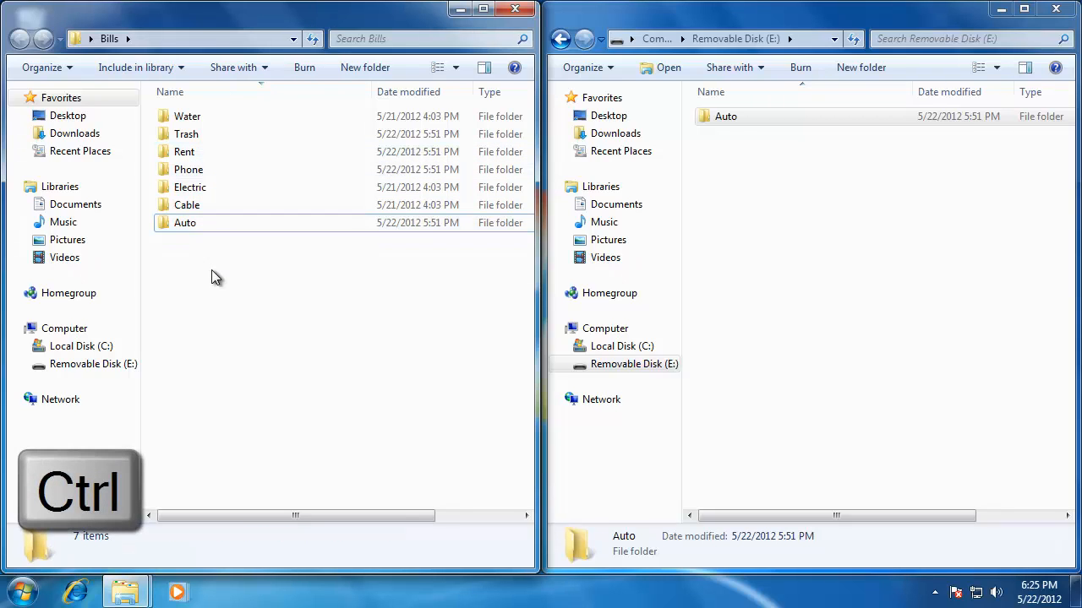
{"action": "mouse_move", "coordinate": [211, 187]}
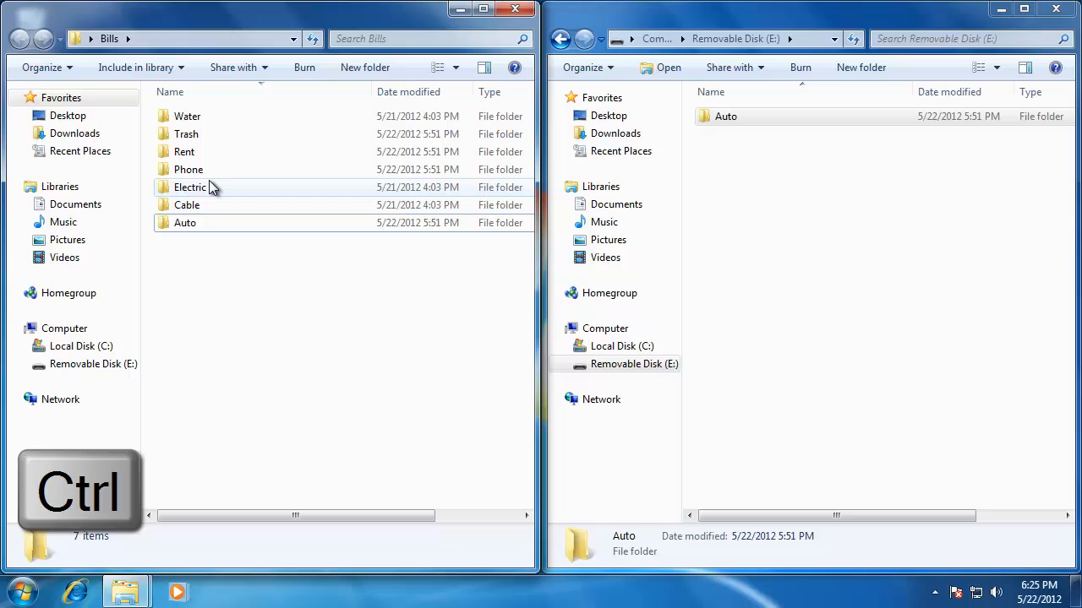
{"action": "left_click", "coordinate": [190, 187]}
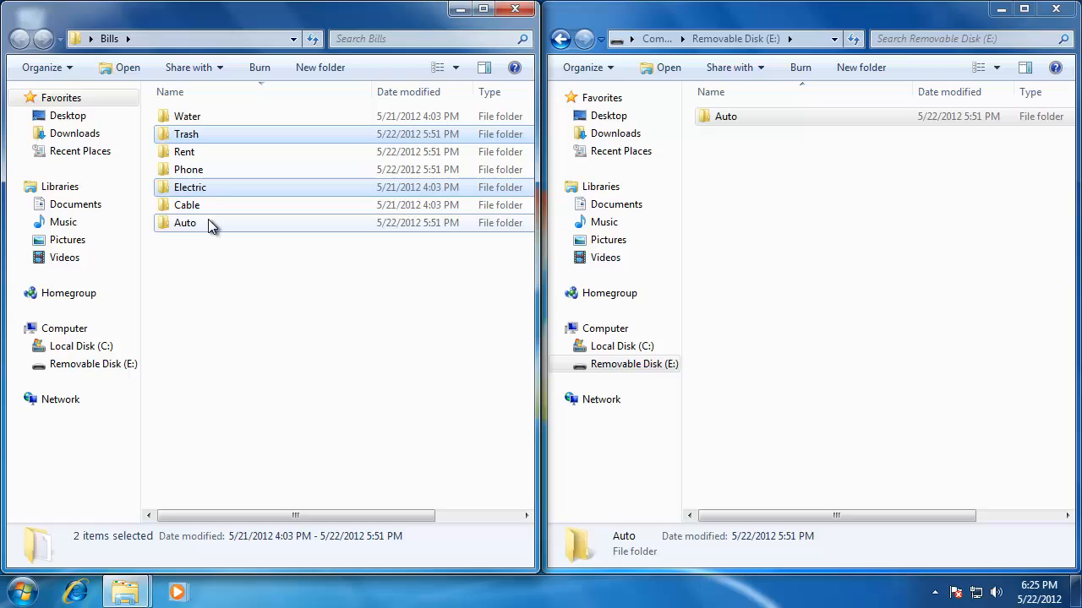
{"action": "left_click", "coordinate": [186, 204]}
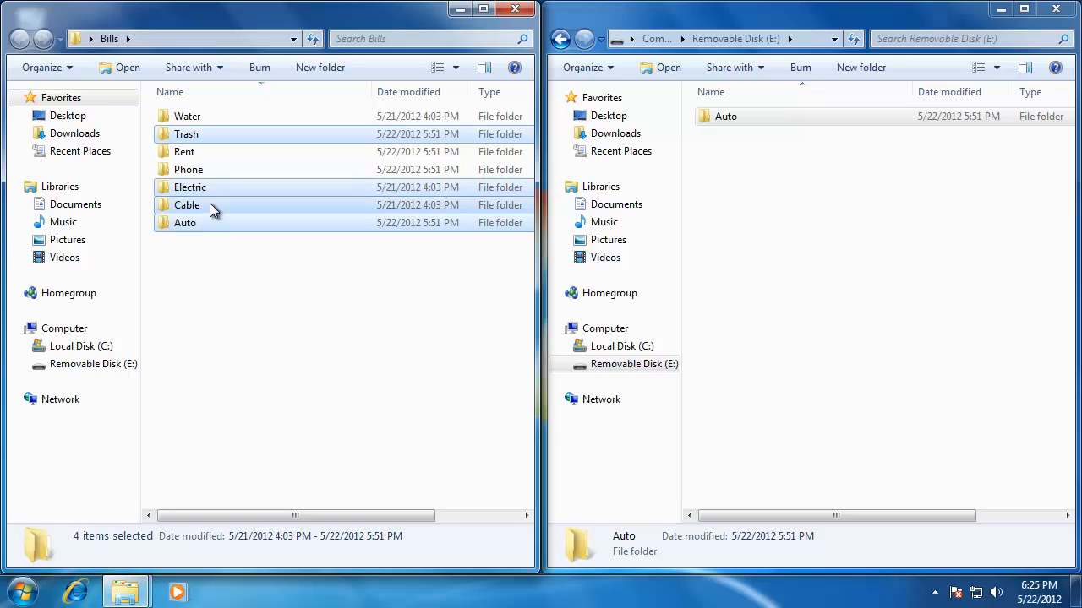
{"action": "left_click", "coordinate": [225, 267]}
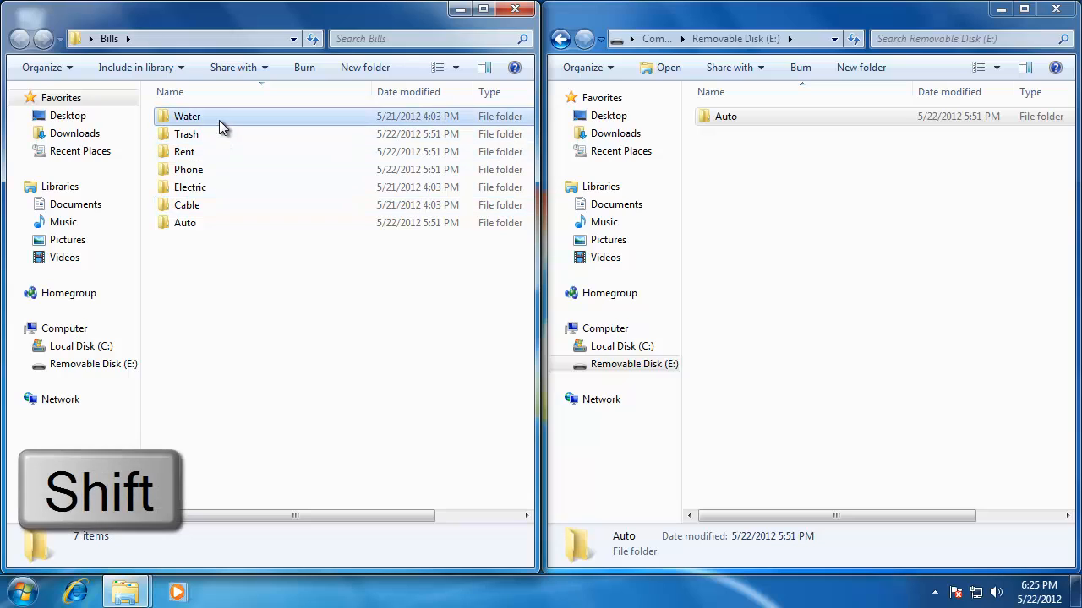
{"action": "left_click", "coordinate": [188, 116]}
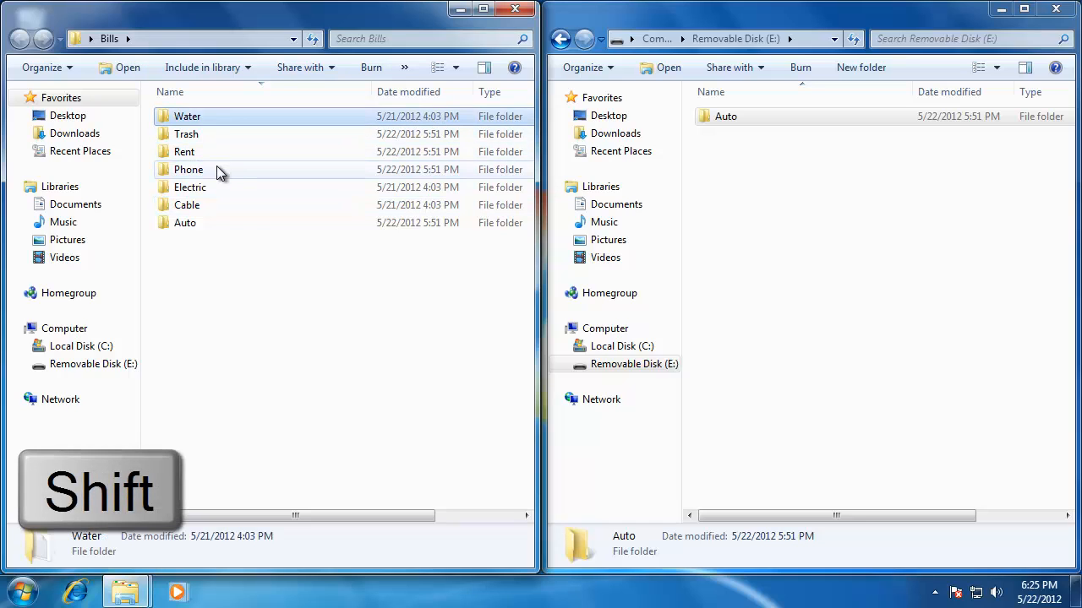
{"action": "left_click", "coordinate": [189, 187]}
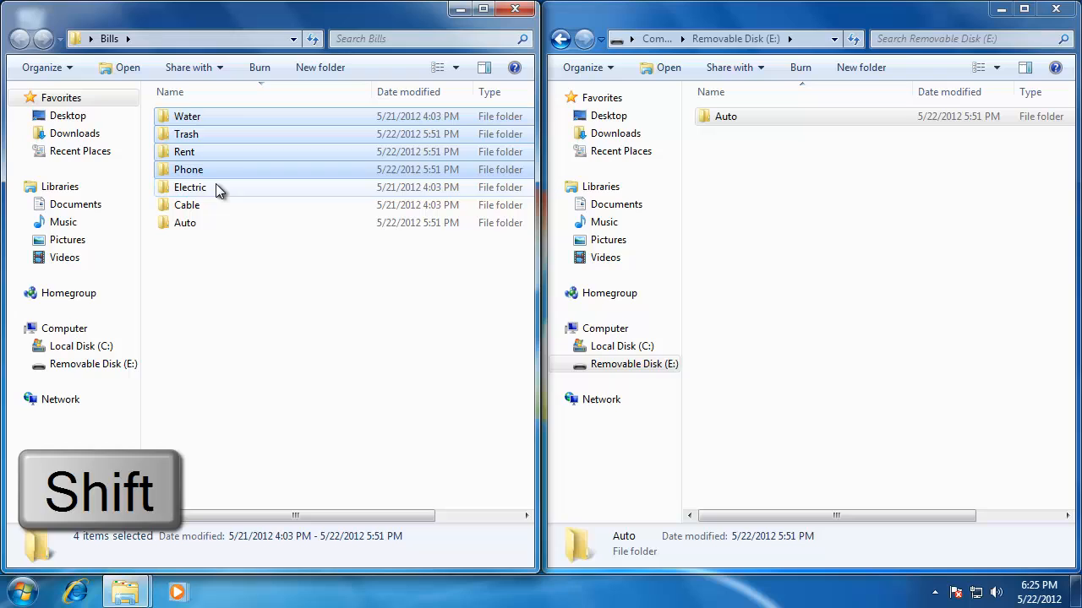
{"action": "left_click", "coordinate": [184, 151]}
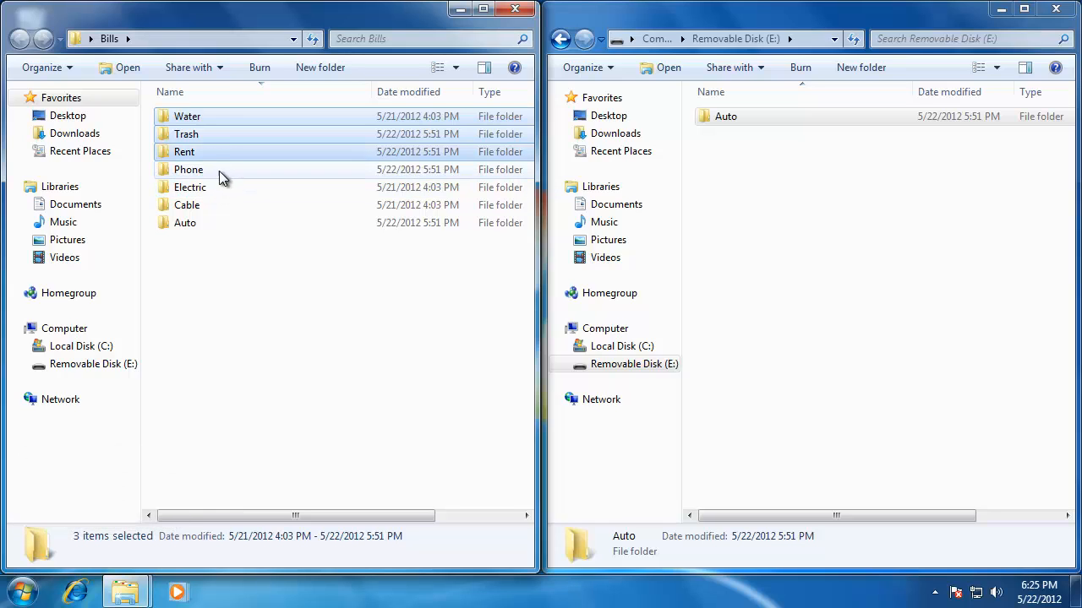
{"action": "left_click", "coordinate": [190, 187]}
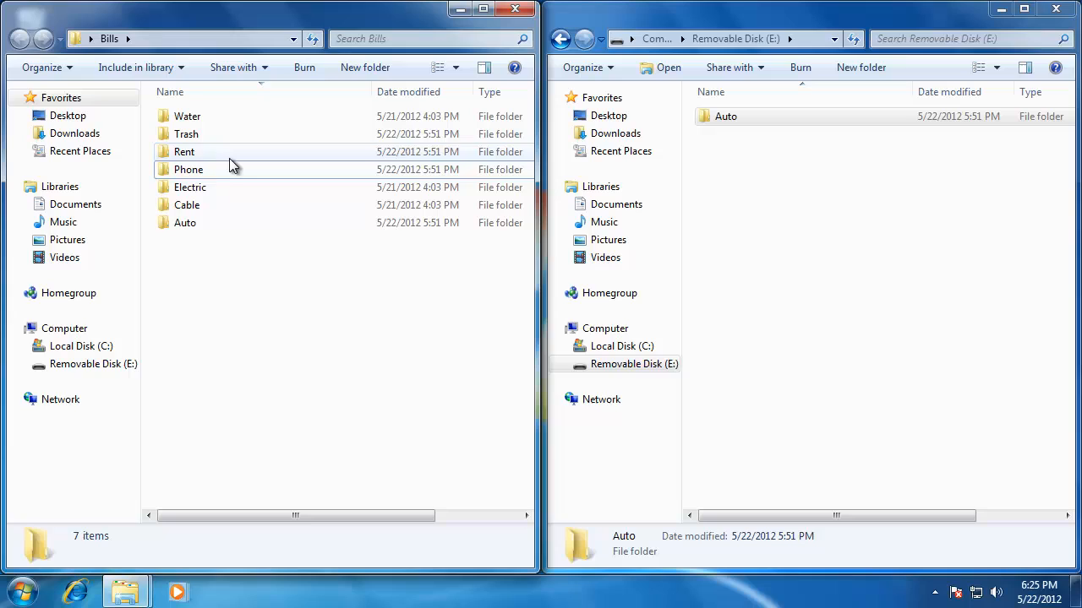
- Copy the Rent folder using its right-click menu
{"action": "left_click", "coordinate": [184, 151]}
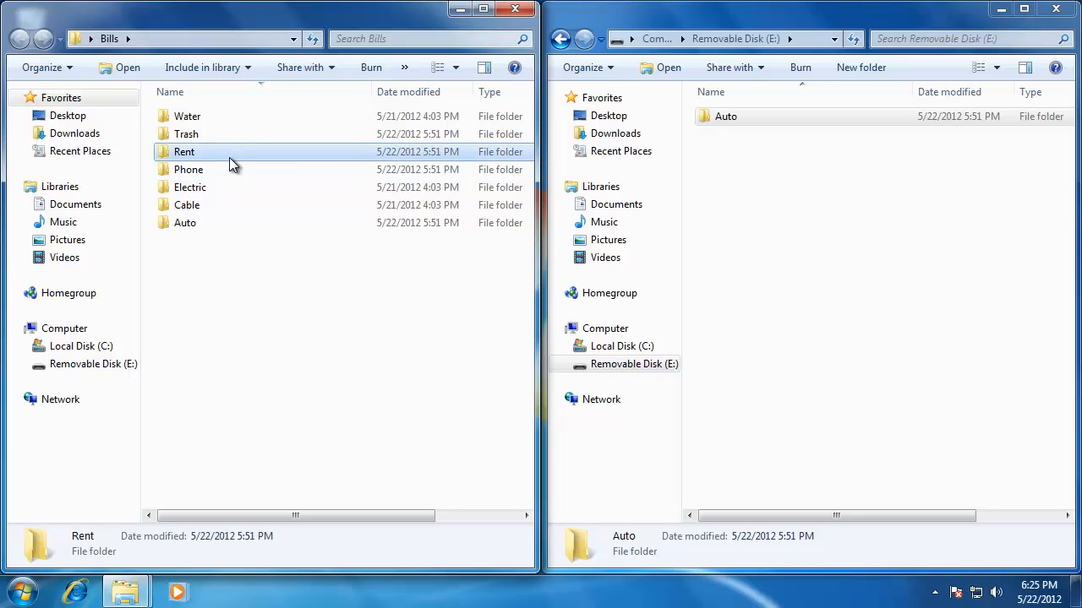
{"action": "right_click", "coordinate": [184, 152]}
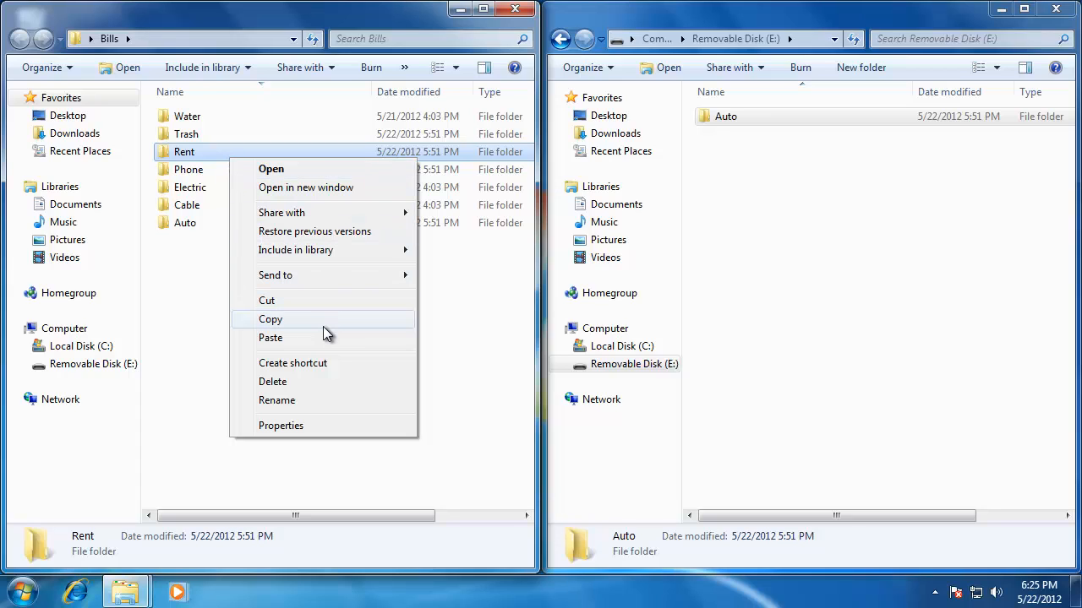
{"action": "mouse_move", "coordinate": [328, 302]}
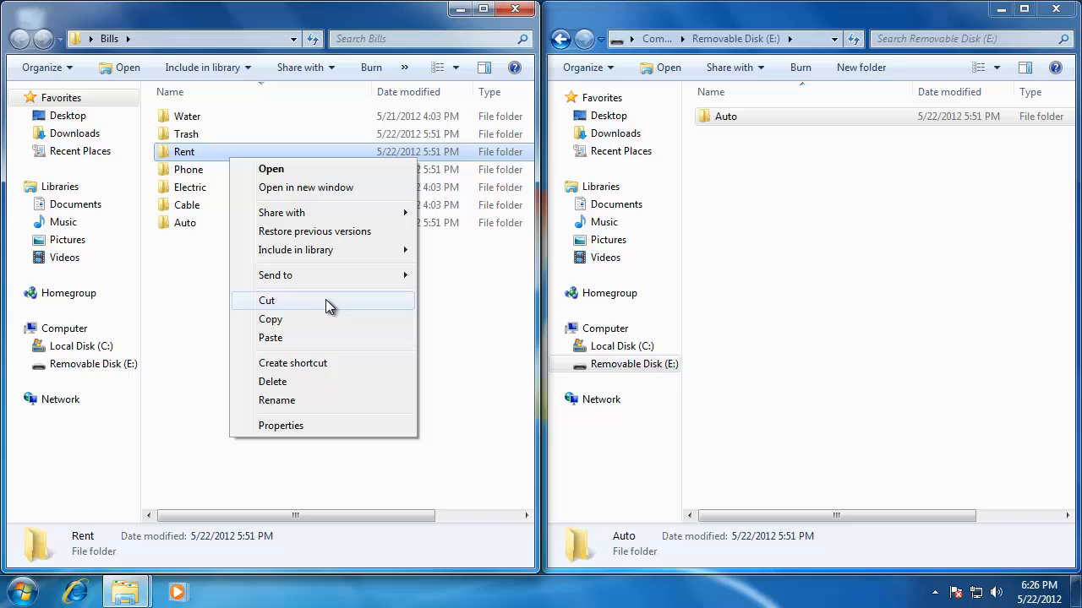
{"action": "mouse_move", "coordinate": [328, 320]}
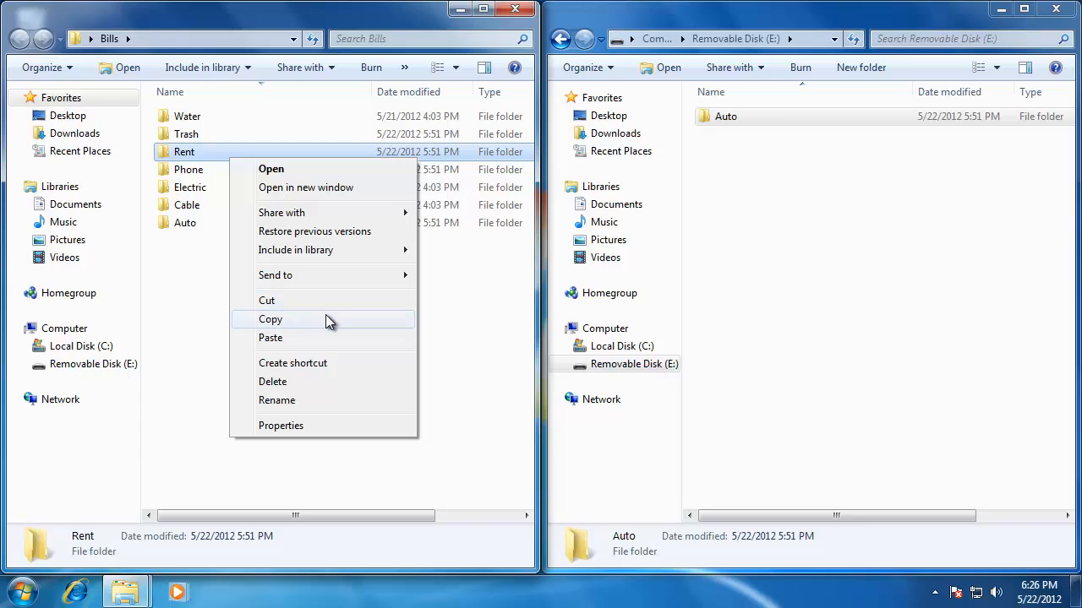
{"action": "left_click", "coordinate": [271, 319]}
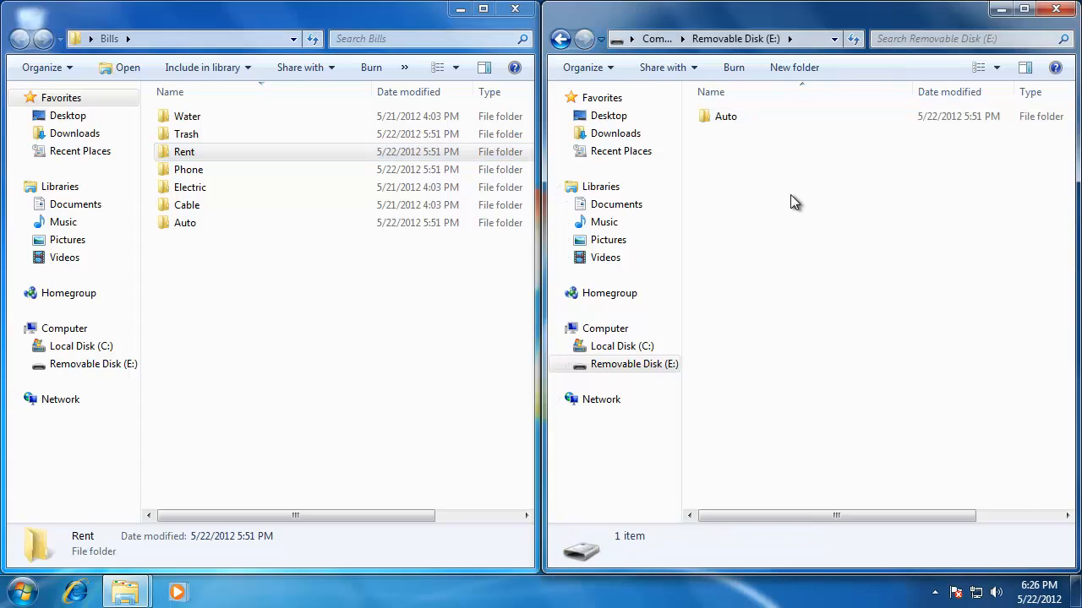
- Paste Rent onto Removable Disk (E:) from its right-click menu
{"action": "right_click", "coordinate": [794, 201]}
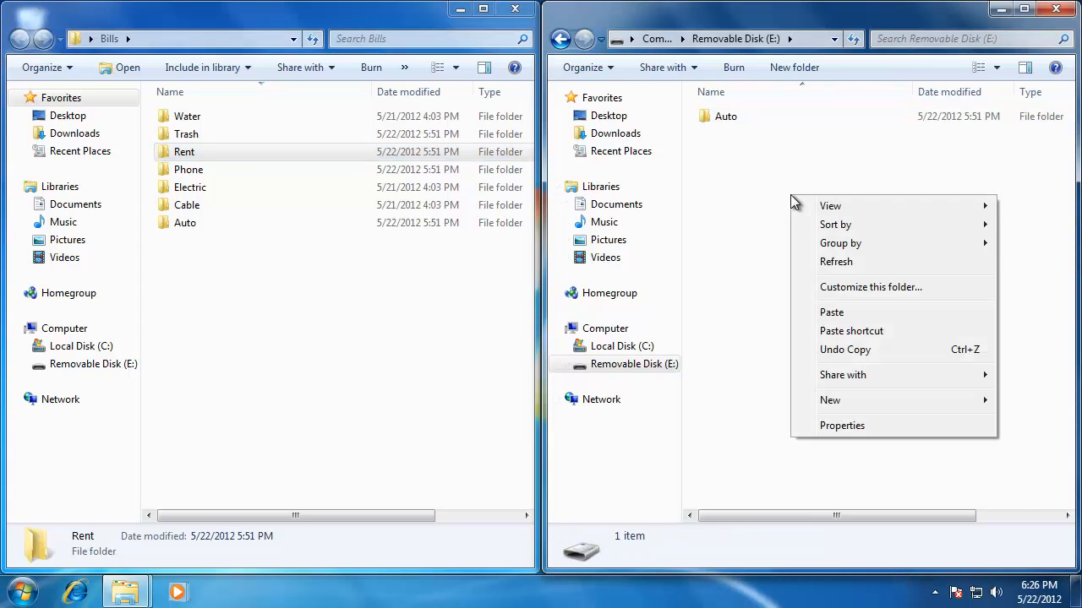
{"action": "mouse_move", "coordinate": [845, 313]}
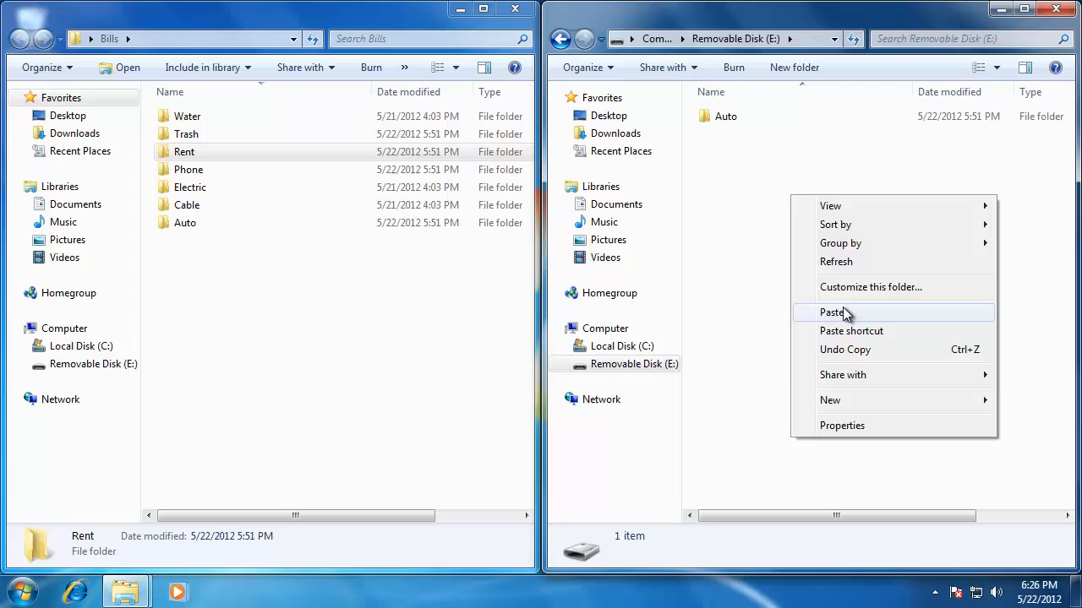
{"action": "left_click", "coordinate": [831, 312]}
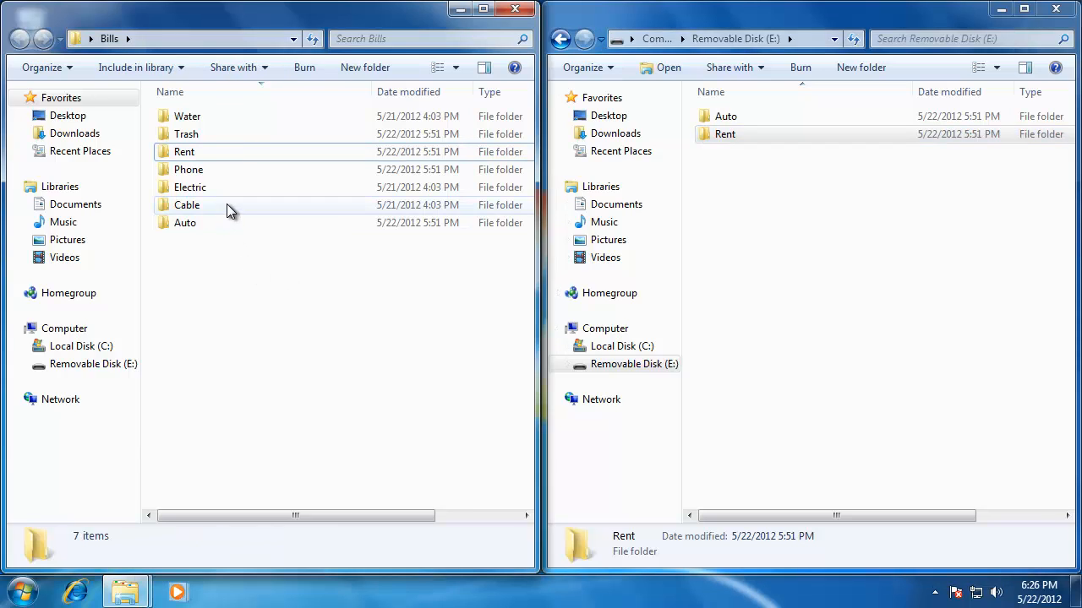
- Copy the Cable folder and paste it onto Removable Disk (E:) with Ctrl+V
{"action": "left_click", "coordinate": [187, 204]}
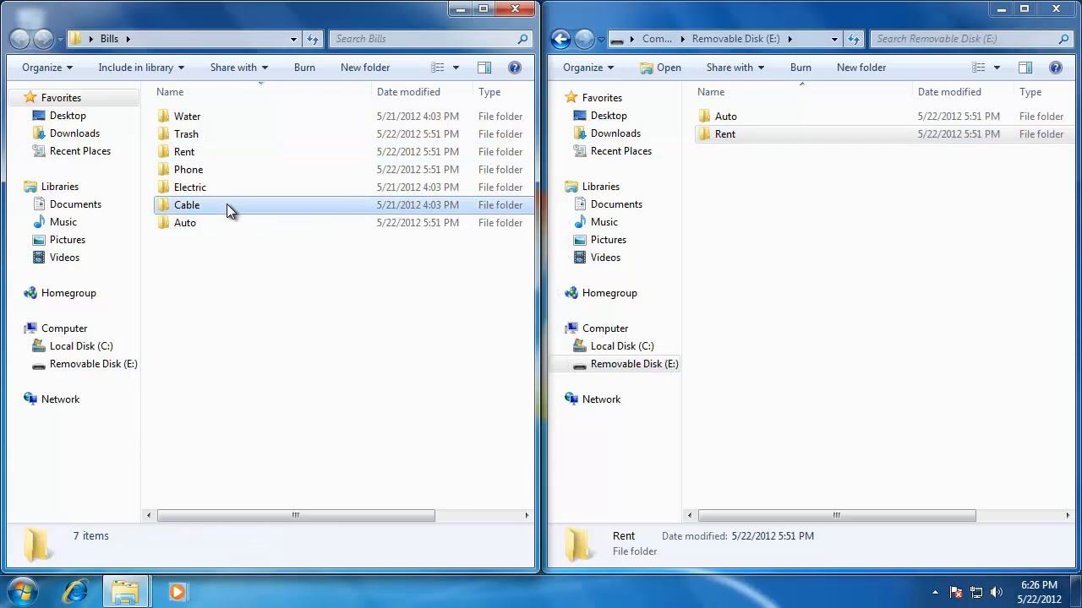
{"action": "left_click", "coordinate": [187, 204]}
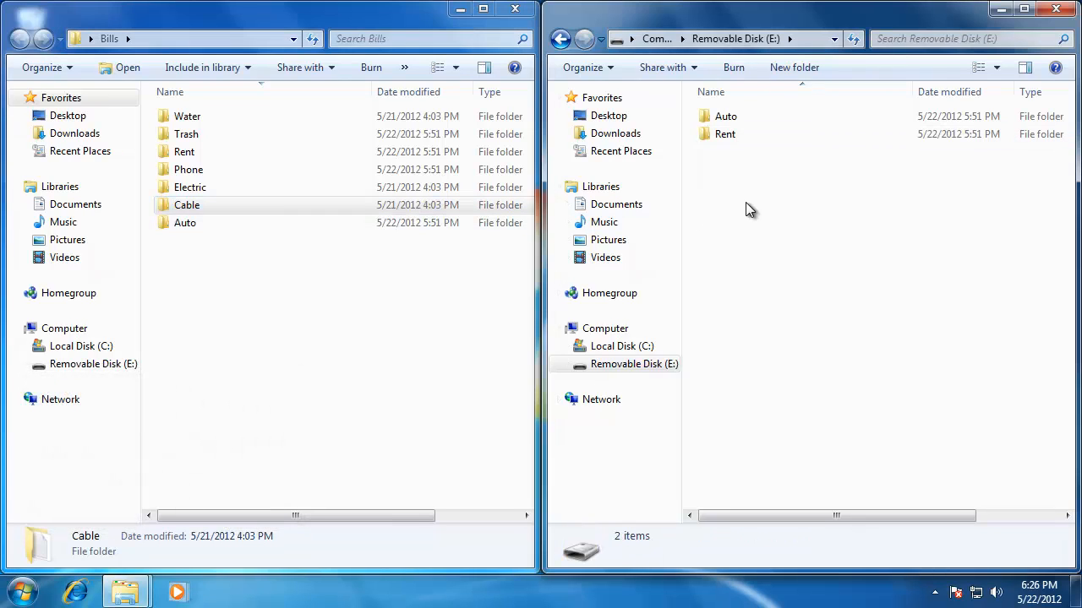
{"action": "key", "text": "ctrl+v"}
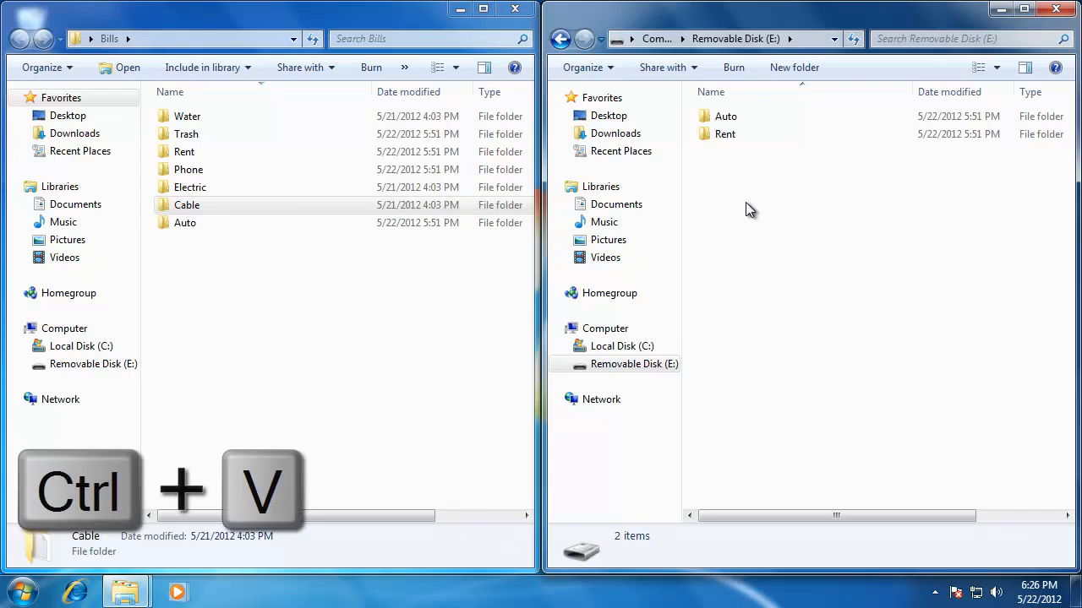
{"action": "key", "text": "ctrl+v"}
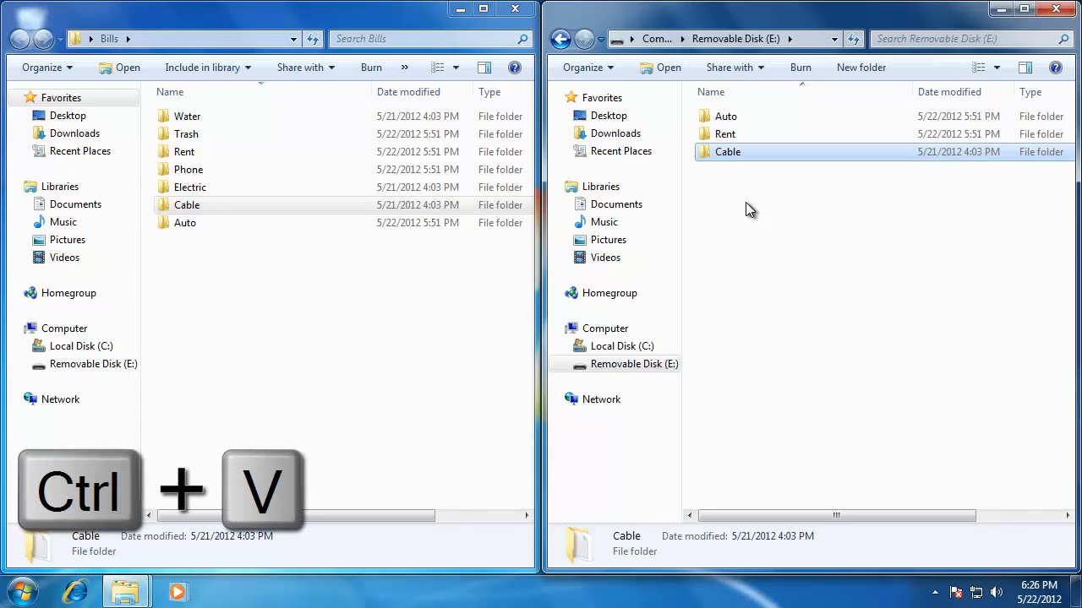